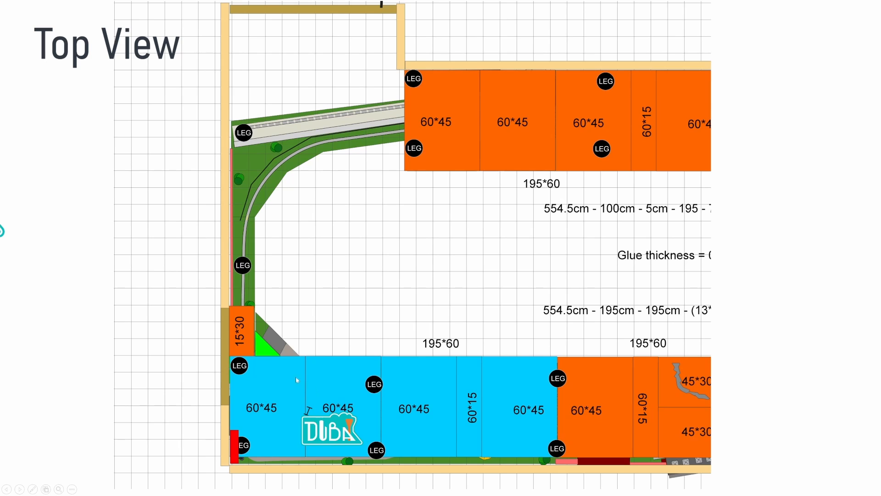
pyautogui.moveTo(455, 418)
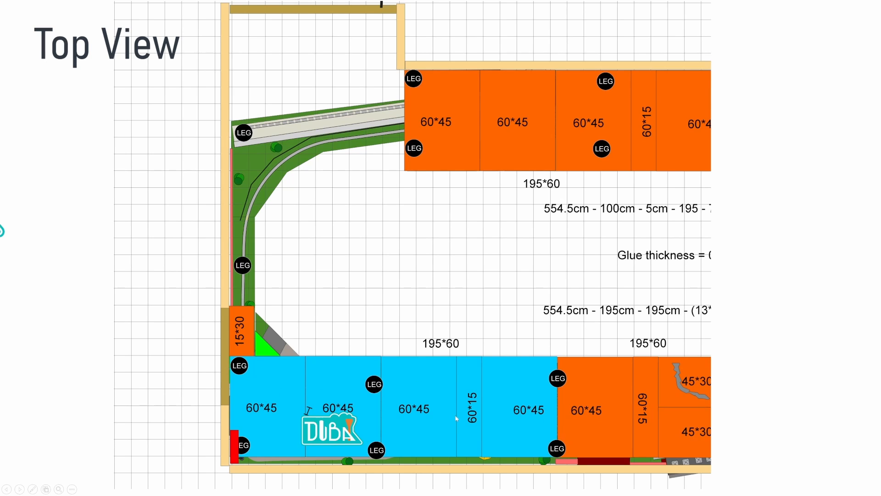
pyautogui.moveTo(396, 123)
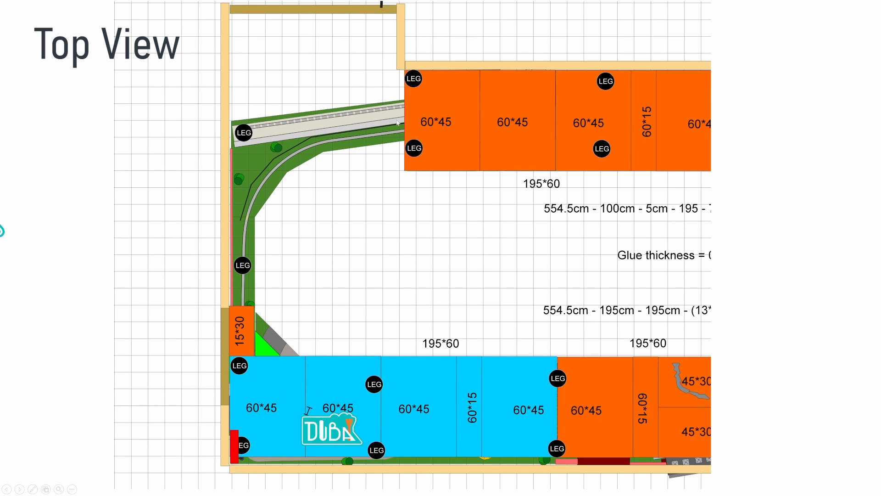
pyautogui.moveTo(393, 231)
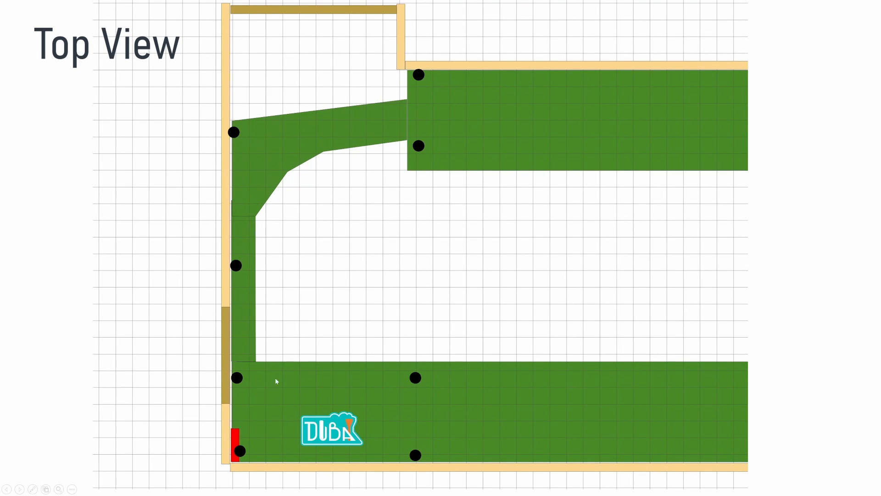
pyautogui.moveTo(418, 161)
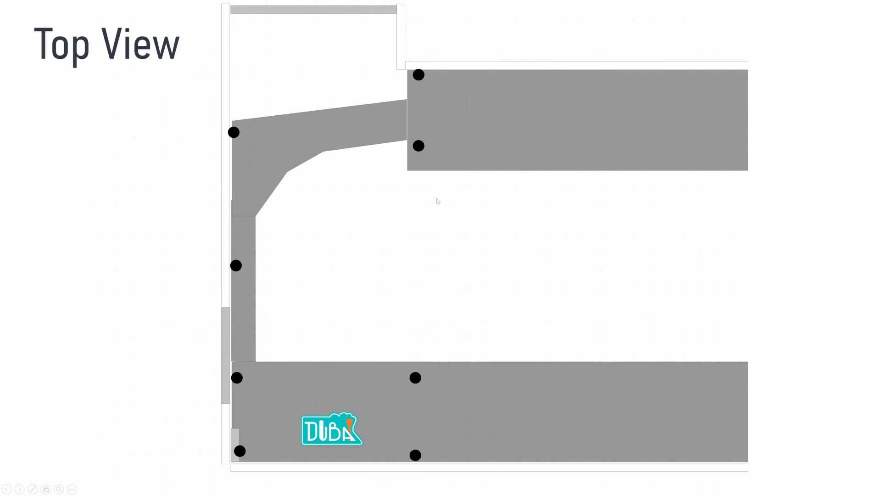
pyautogui.moveTo(417, 181)
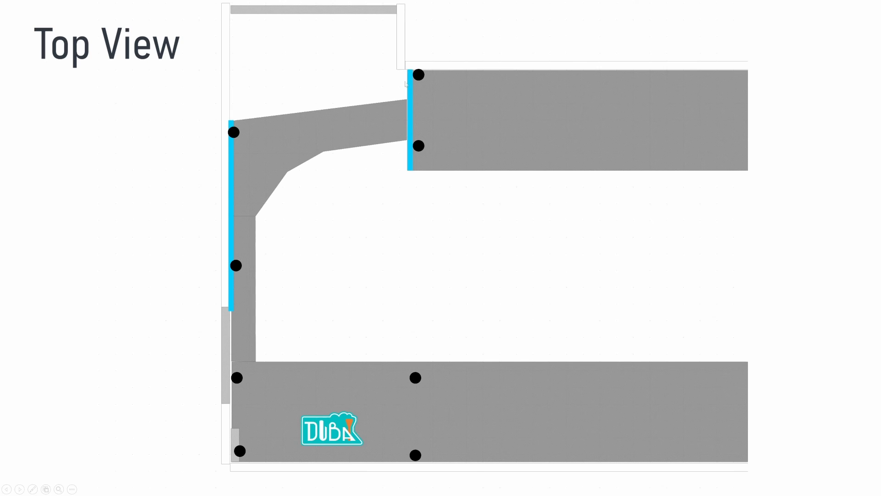
pyautogui.moveTo(418, 83)
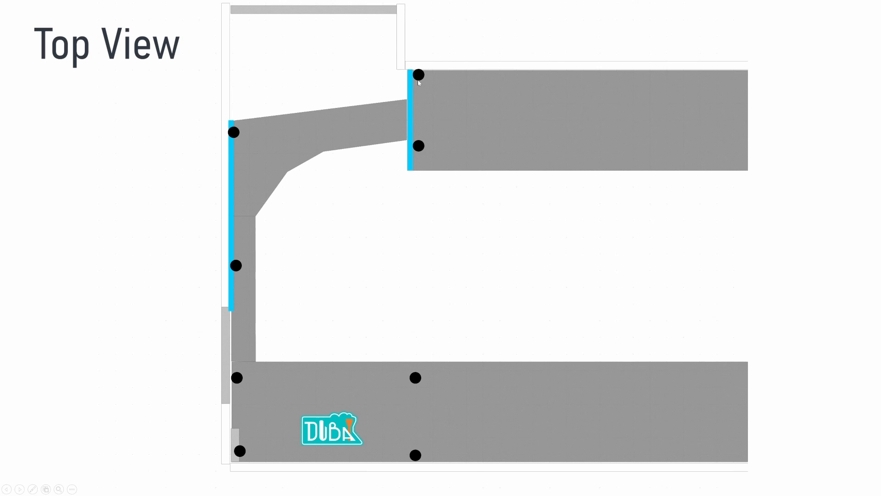
pyautogui.moveTo(399, 121)
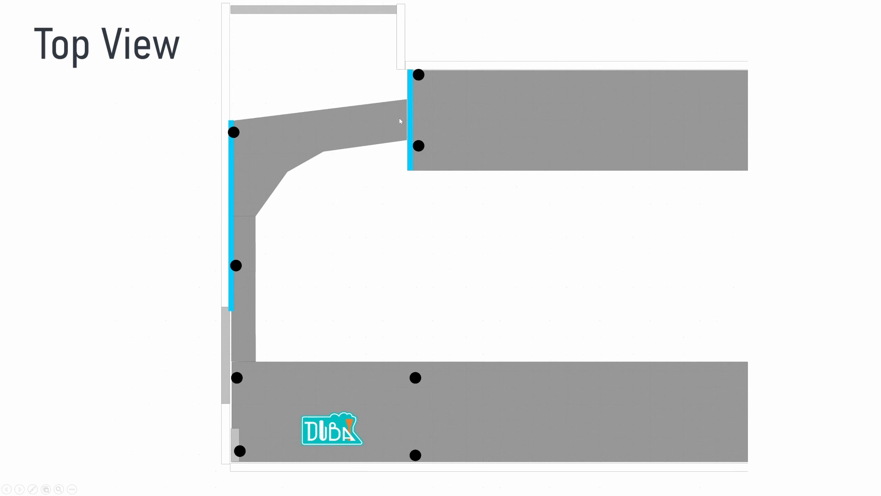
pyautogui.moveTo(252, 128)
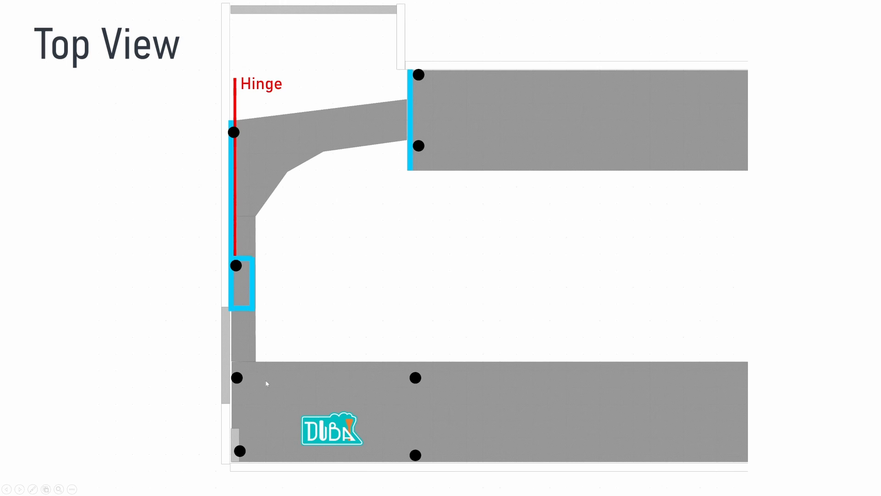
pyautogui.moveTo(252, 299)
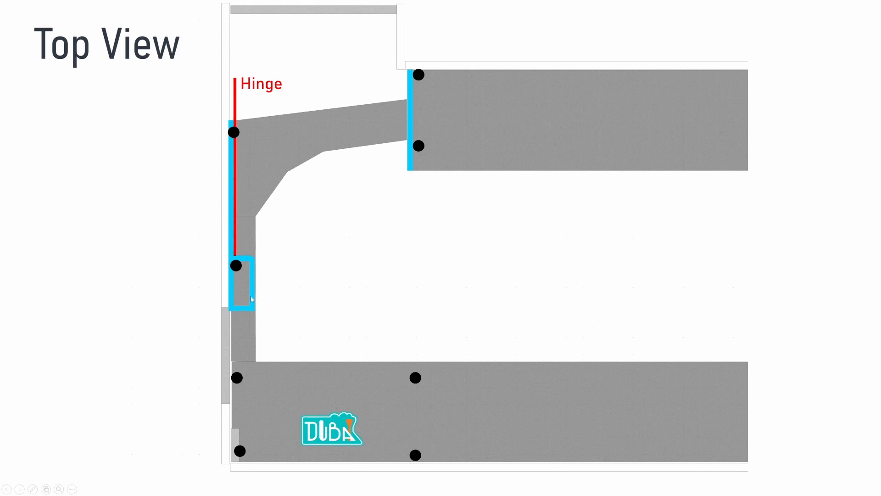
pyautogui.moveTo(262, 250)
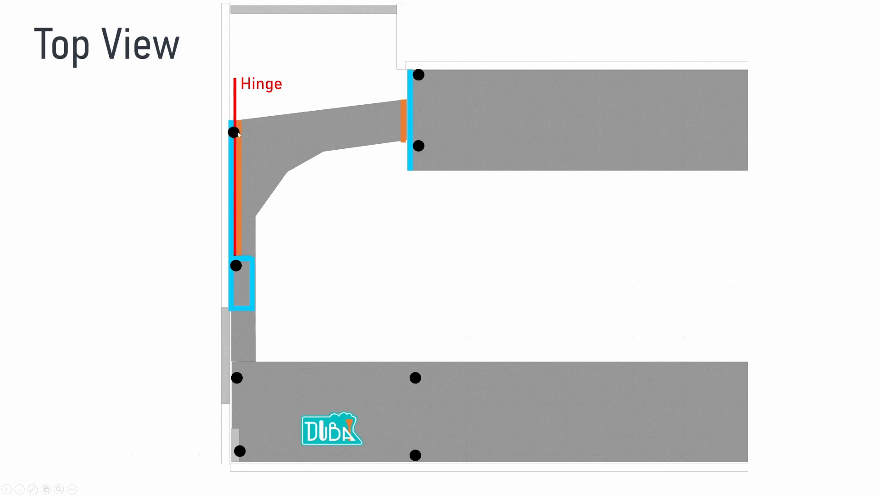
pyautogui.moveTo(240, 250)
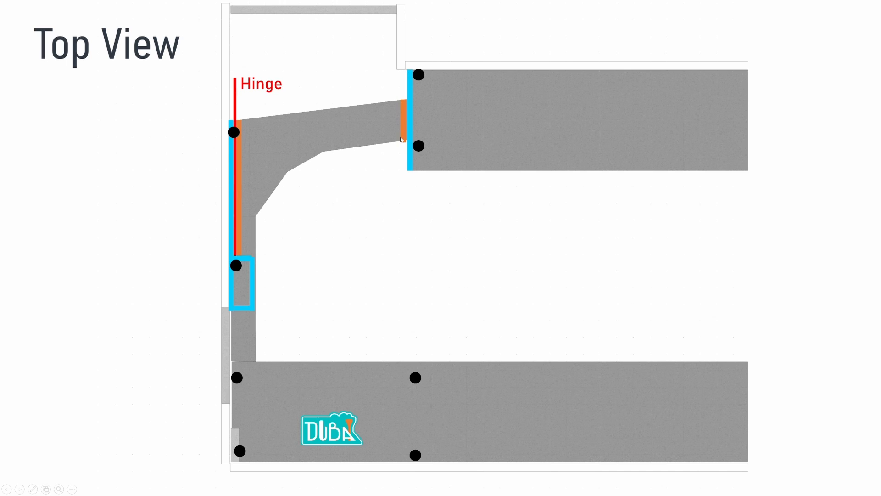
pyautogui.moveTo(422, 114)
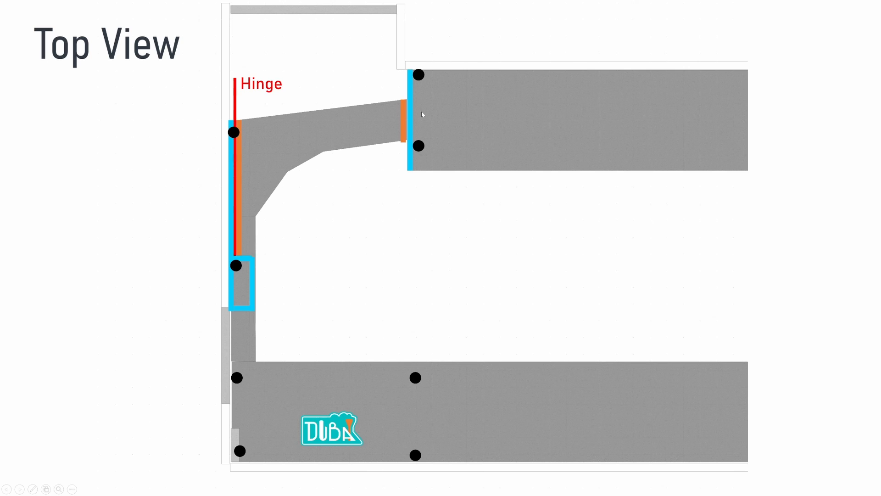
pyautogui.moveTo(341, 111)
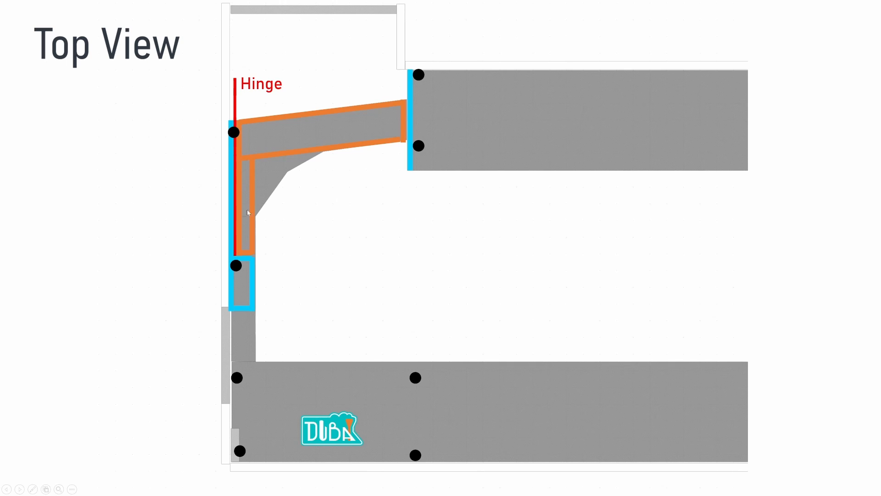
pyautogui.moveTo(252, 179)
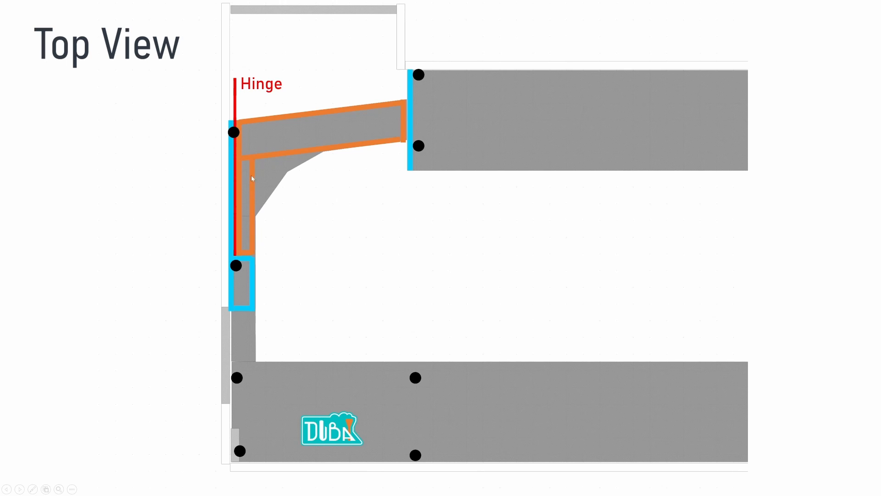